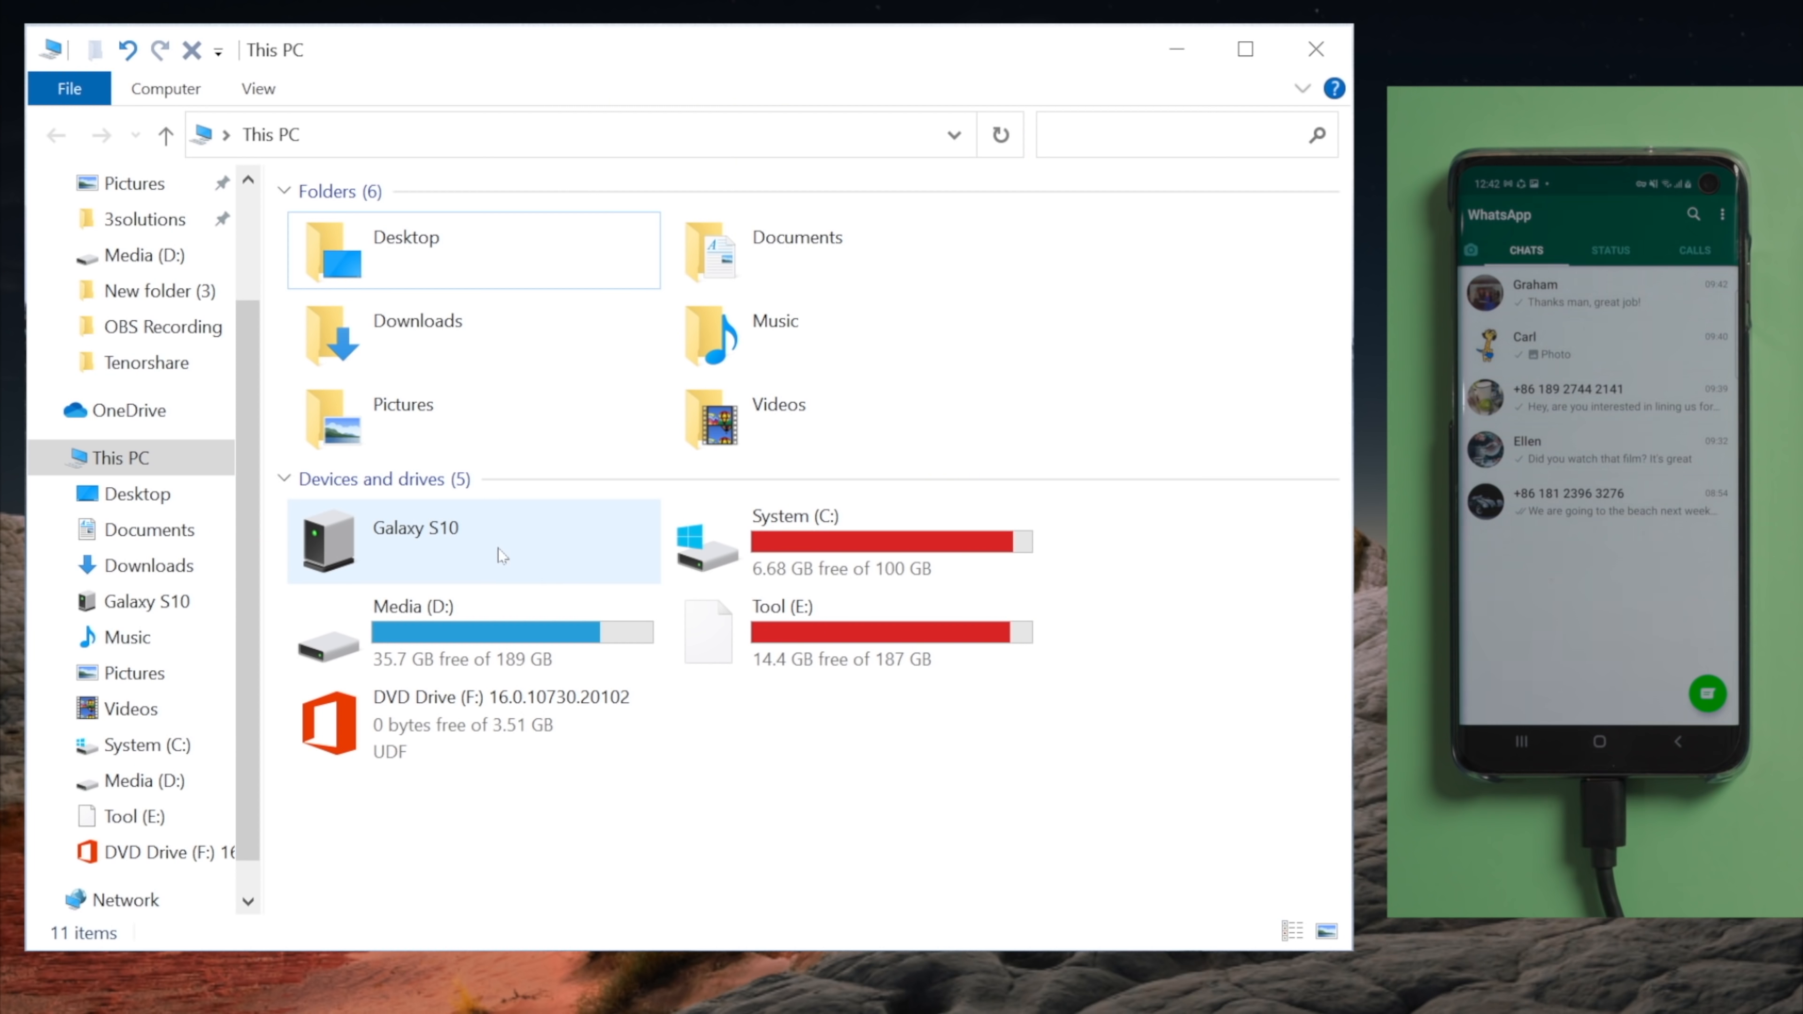
# Navigate into the Galaxy S10's internal storage and reach its WhatsApp folder.
pyautogui.doubleClick(414, 528)
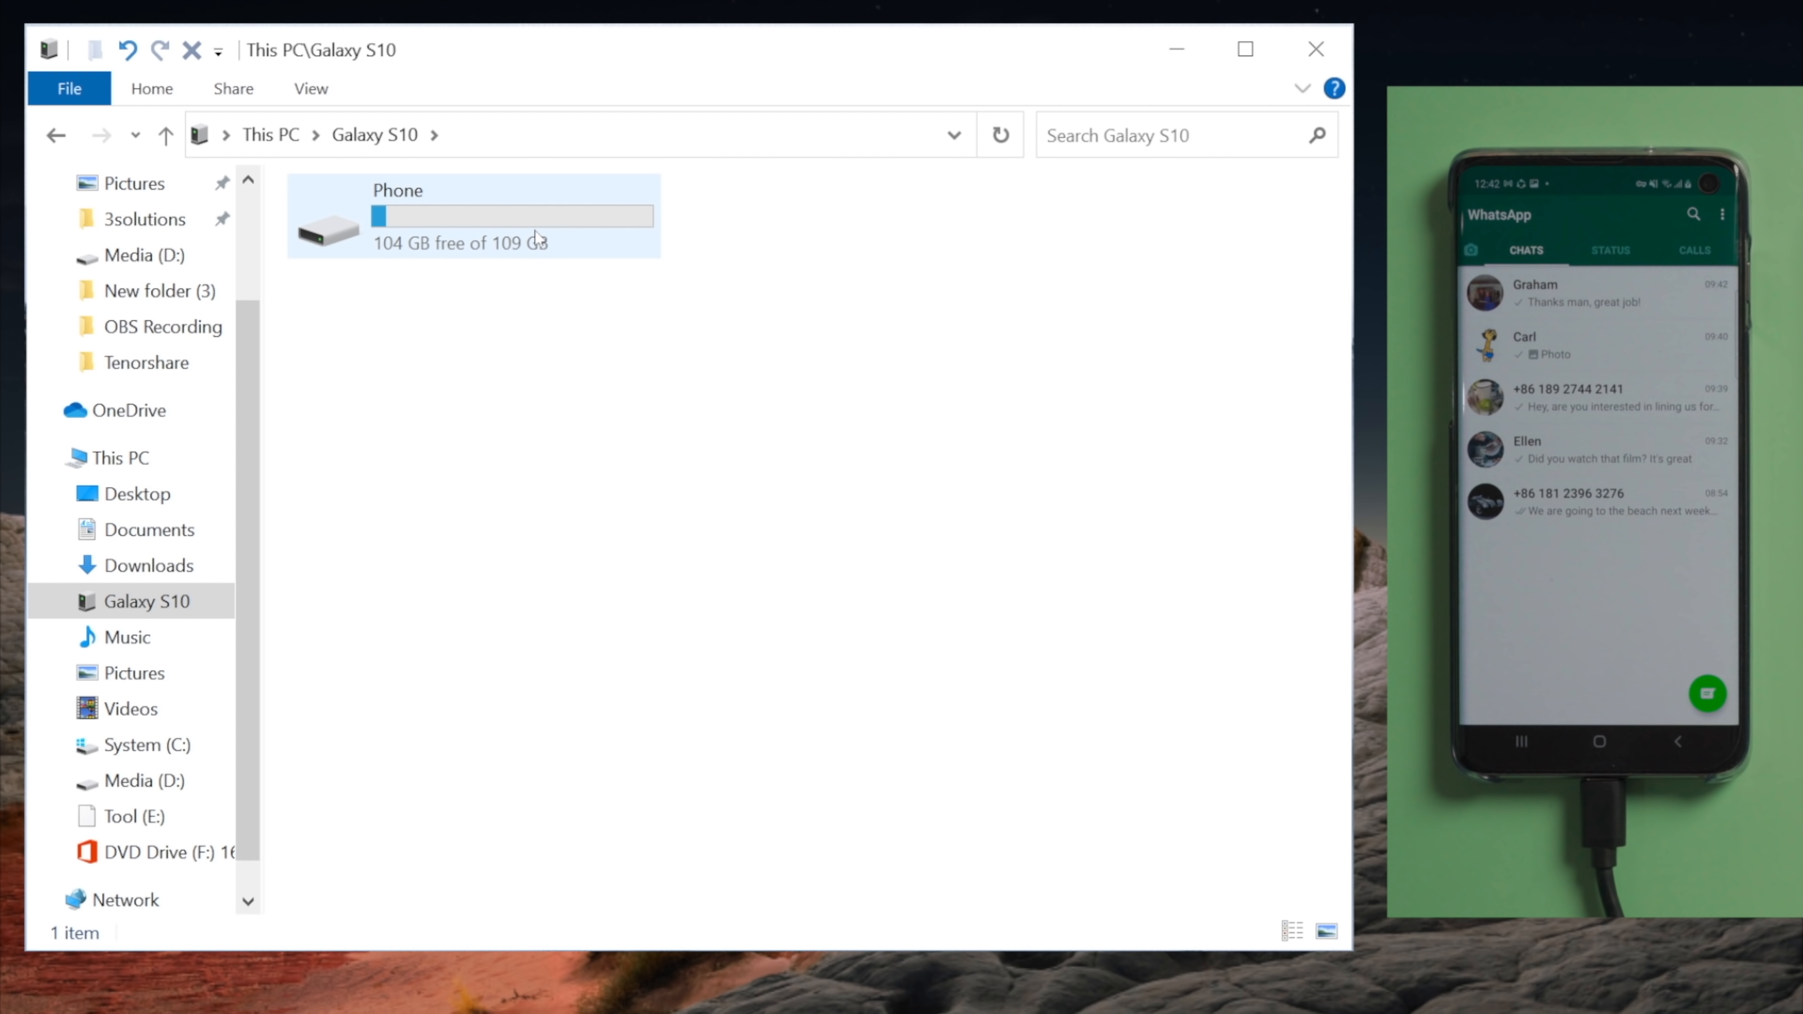
pyautogui.doubleClick(396, 215)
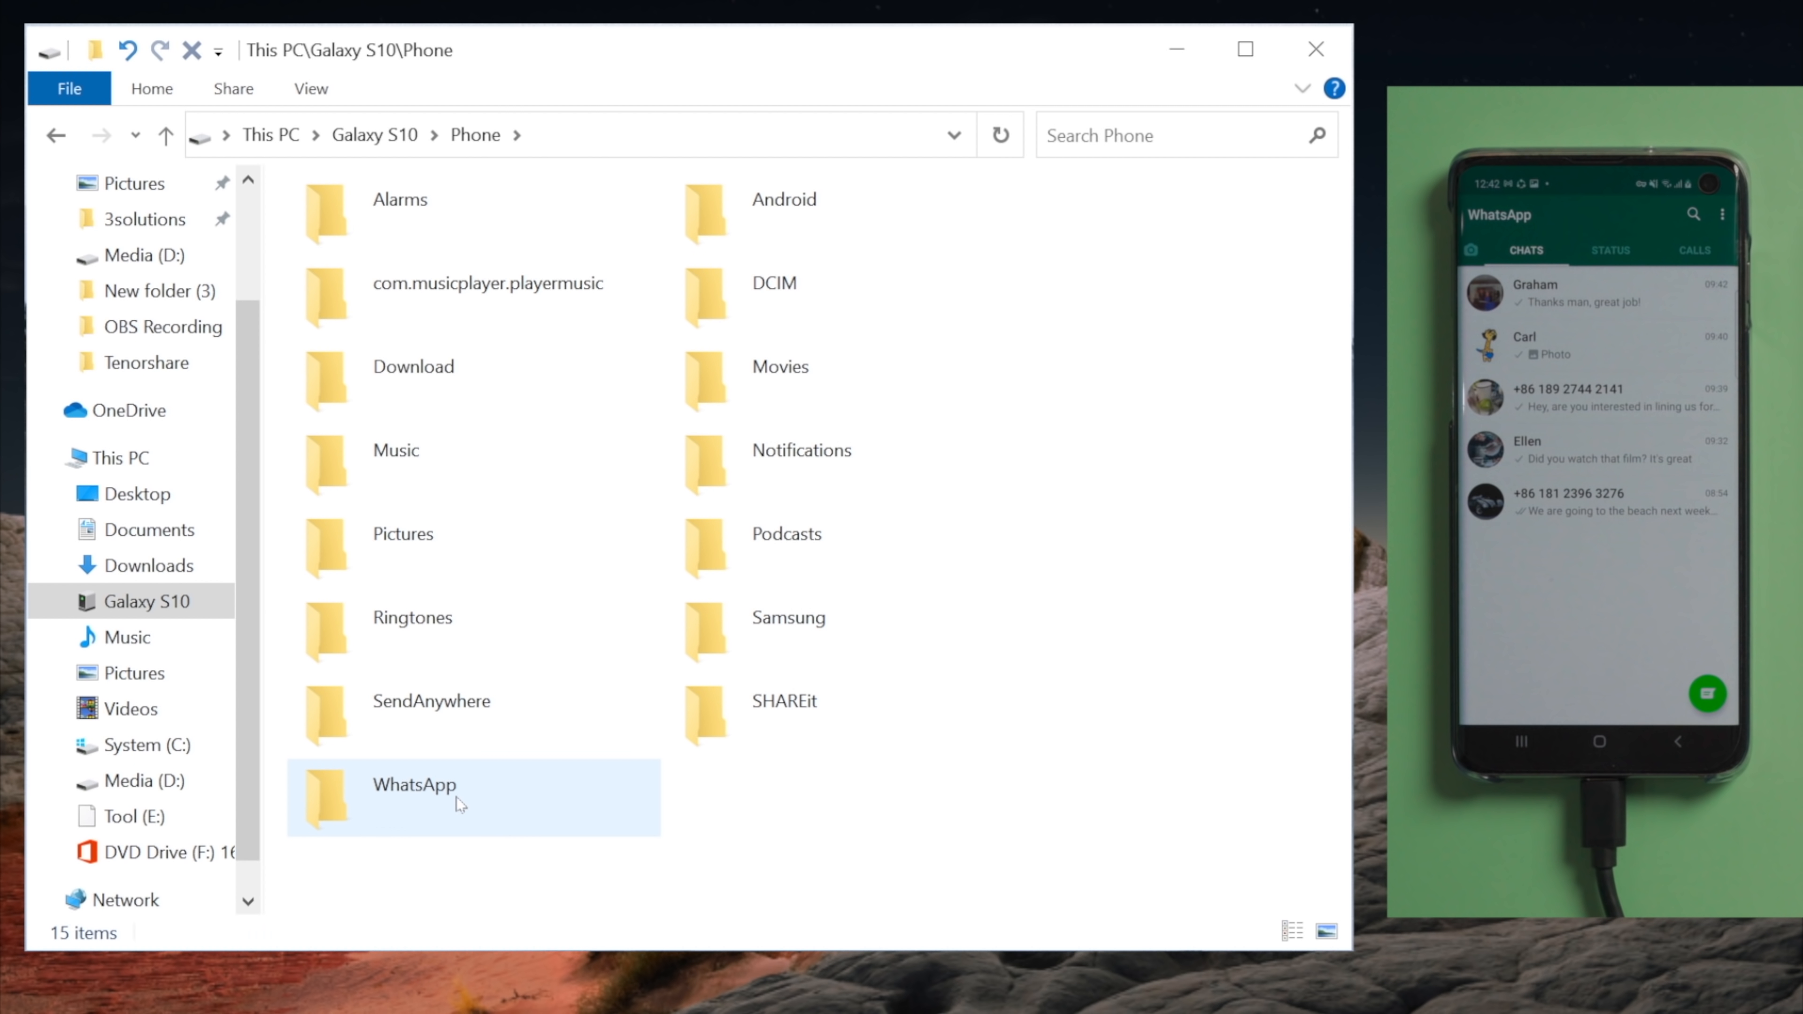
pyautogui.doubleClick(414, 798)
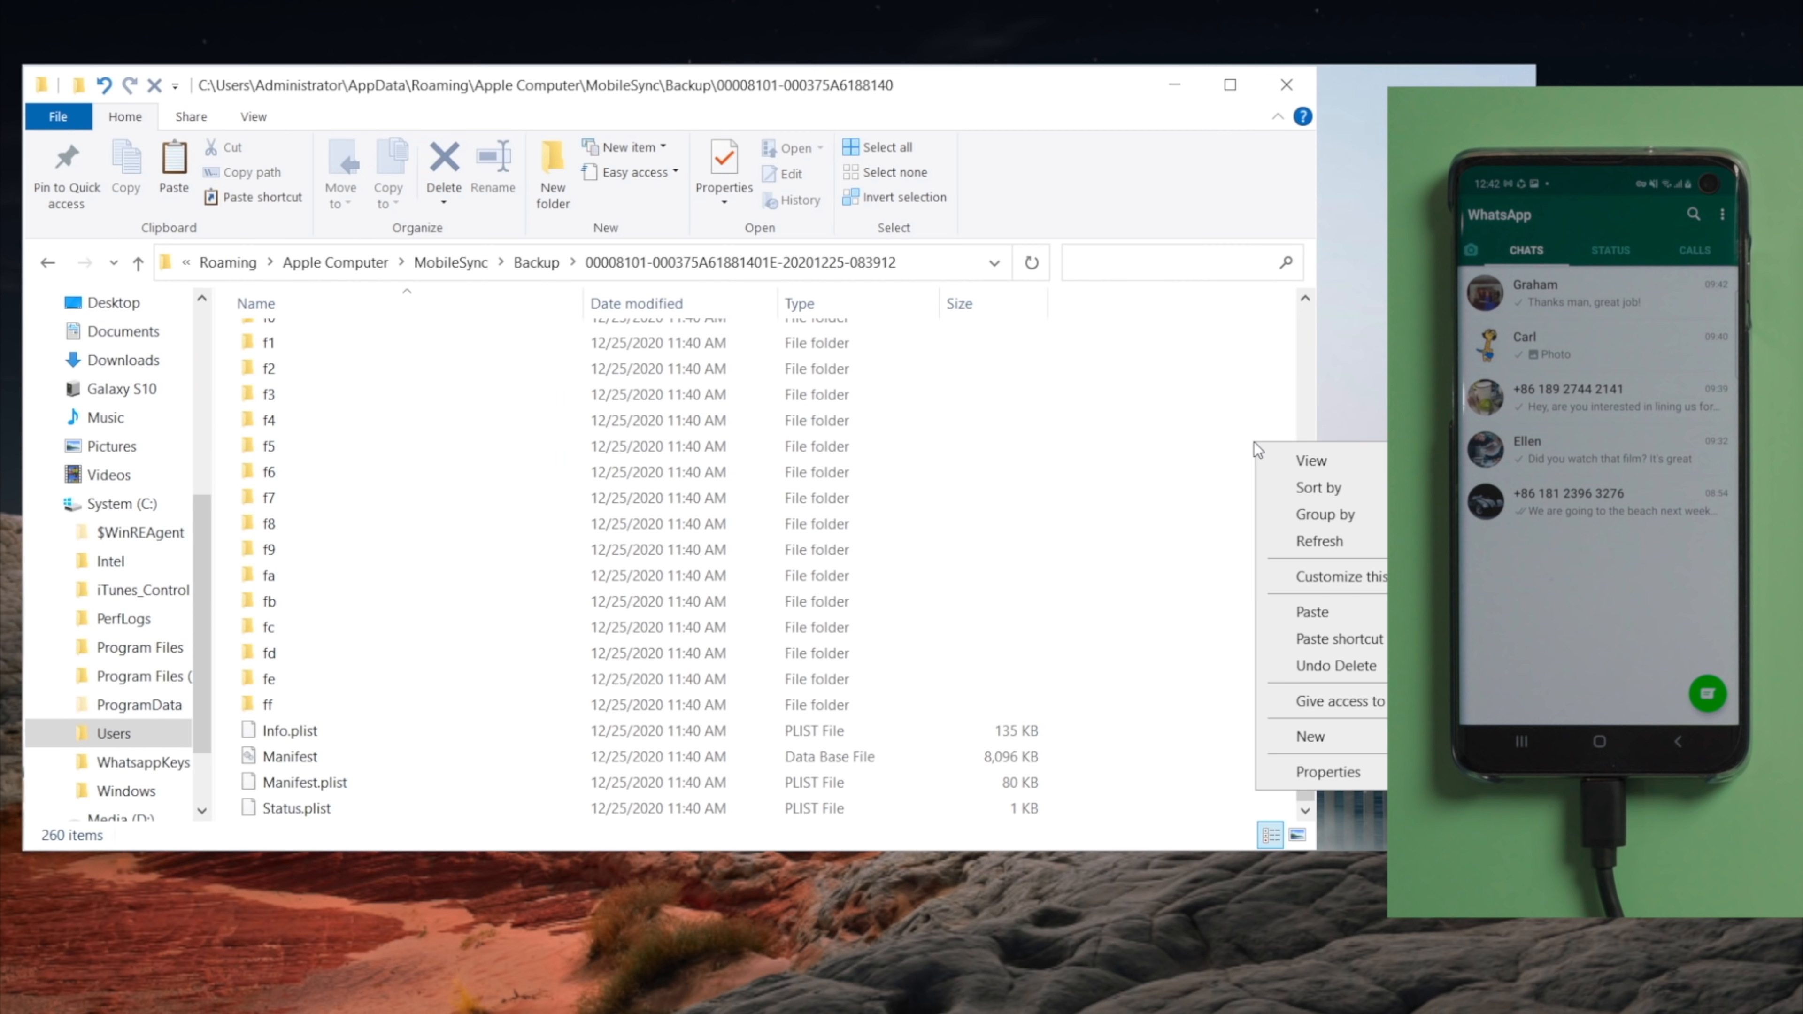
# Paste the WhatsApp database into the iPhone backup folder and rename it msgstore.db.crypt12.
pyautogui.click(1308, 610)
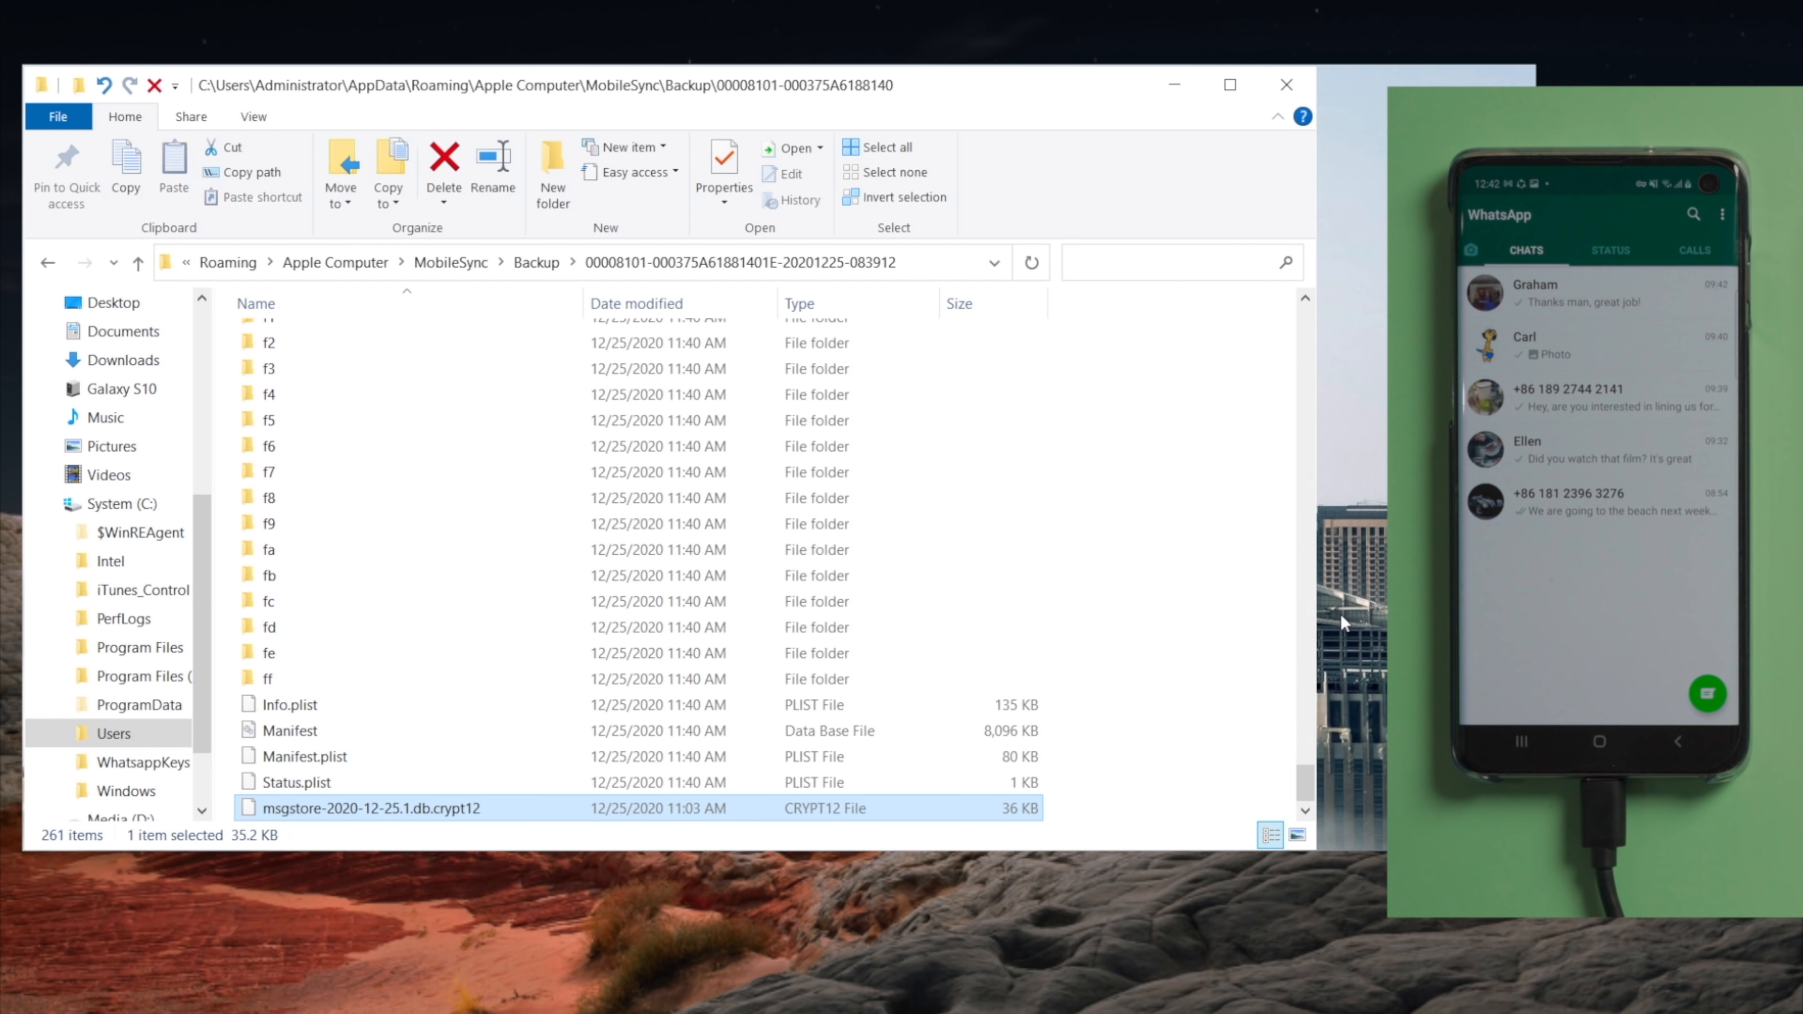
pyautogui.rightClick(368, 785)
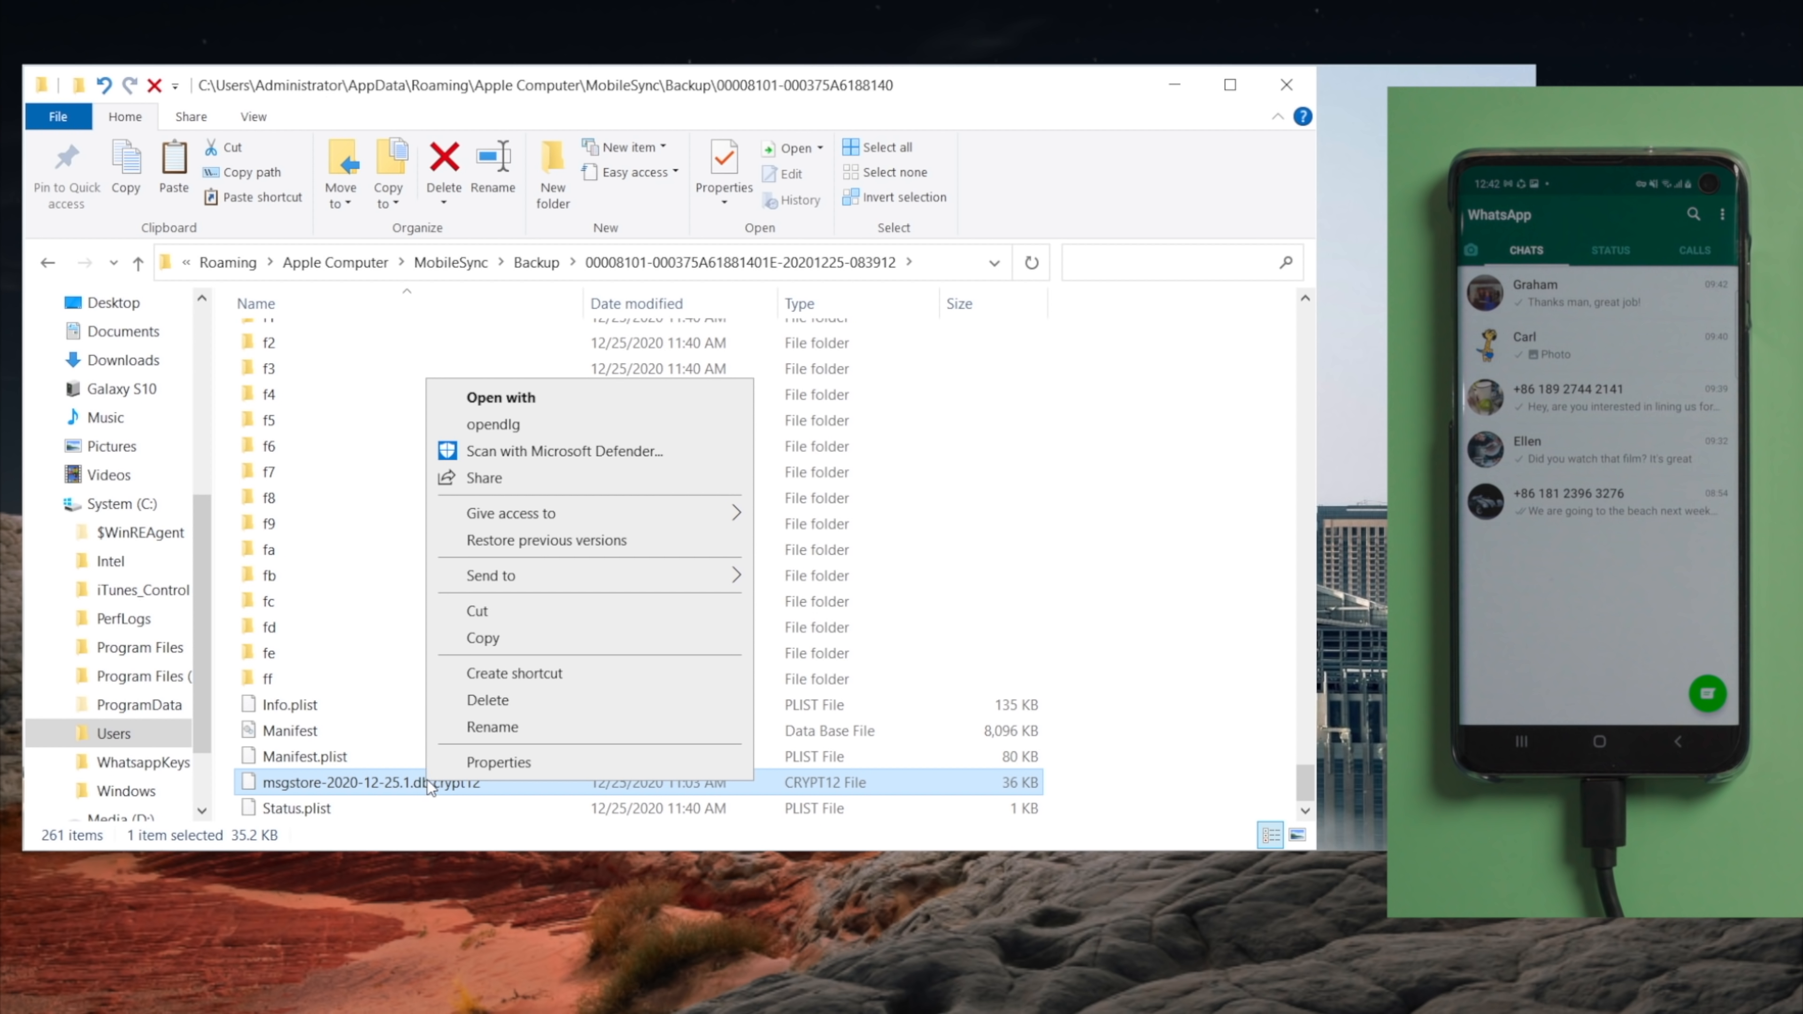
pyautogui.click(491, 727)
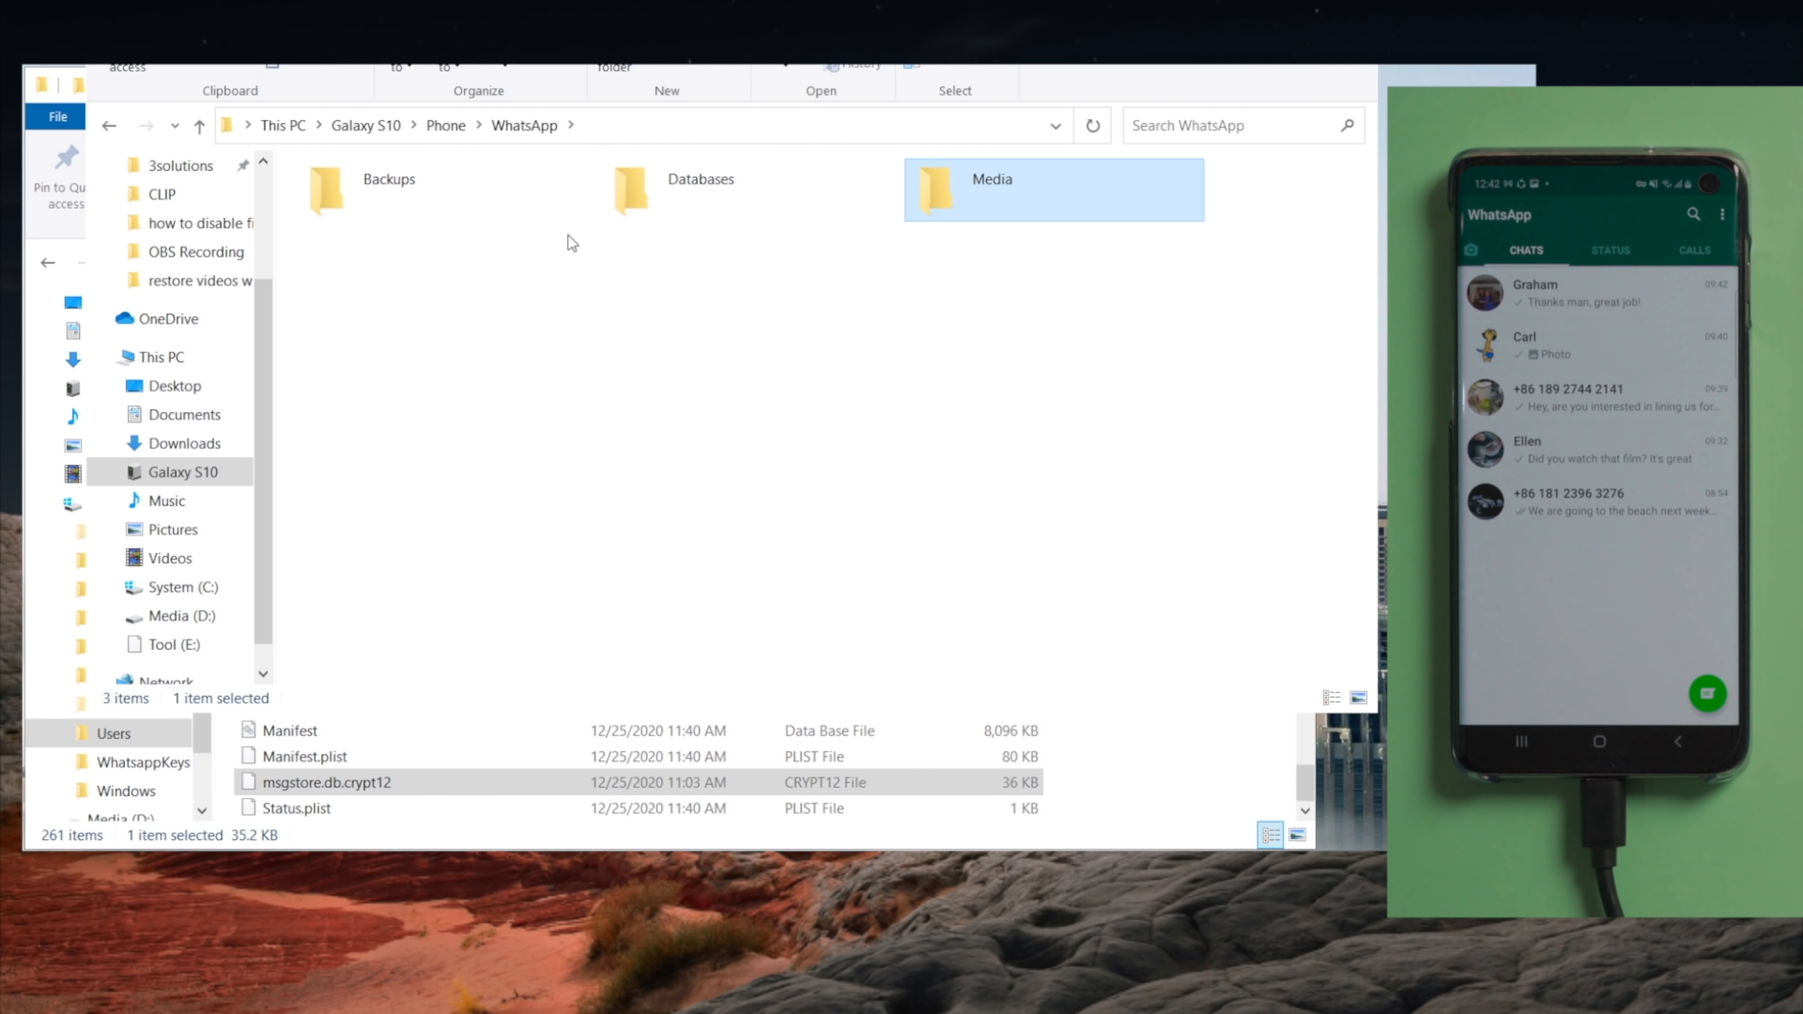
# Copy chatsettingsbackup.db.crypt1 and commerce_backup.db.crypt1 from WhatsApp Backups into the iPhone backup folder.
pyautogui.doubleClick(388, 190)
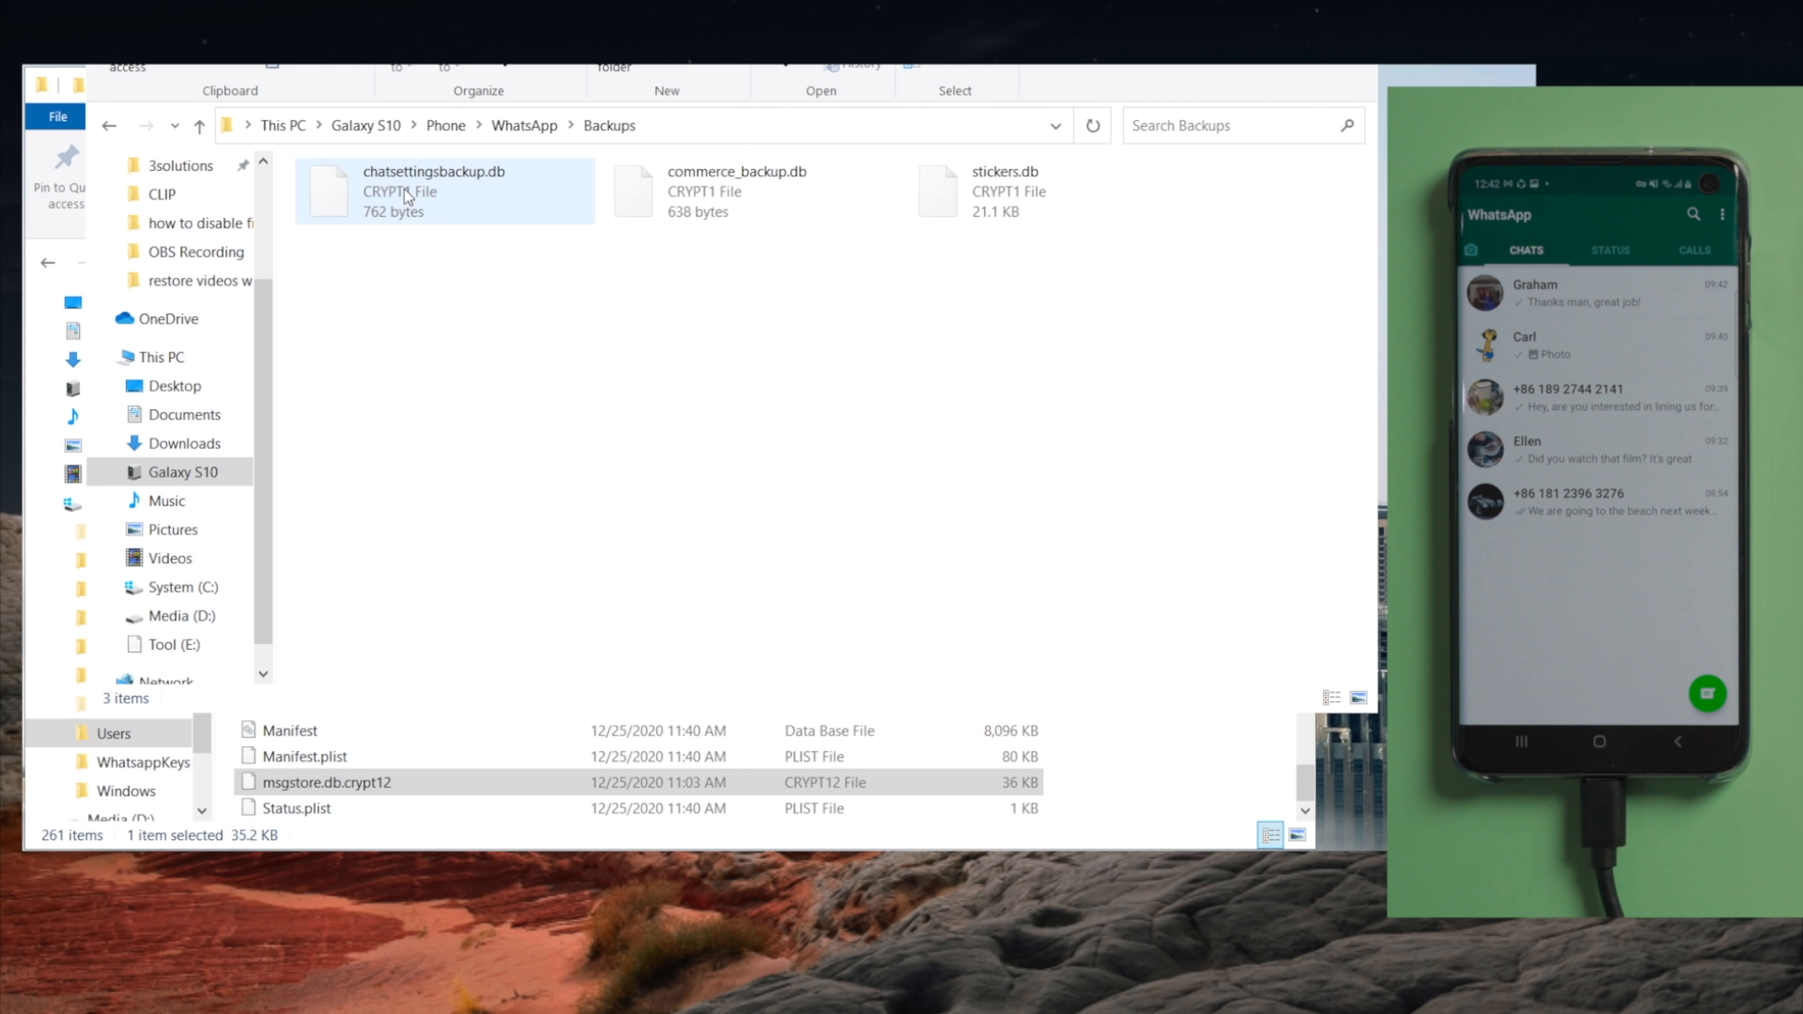
pyautogui.click(1048, 213)
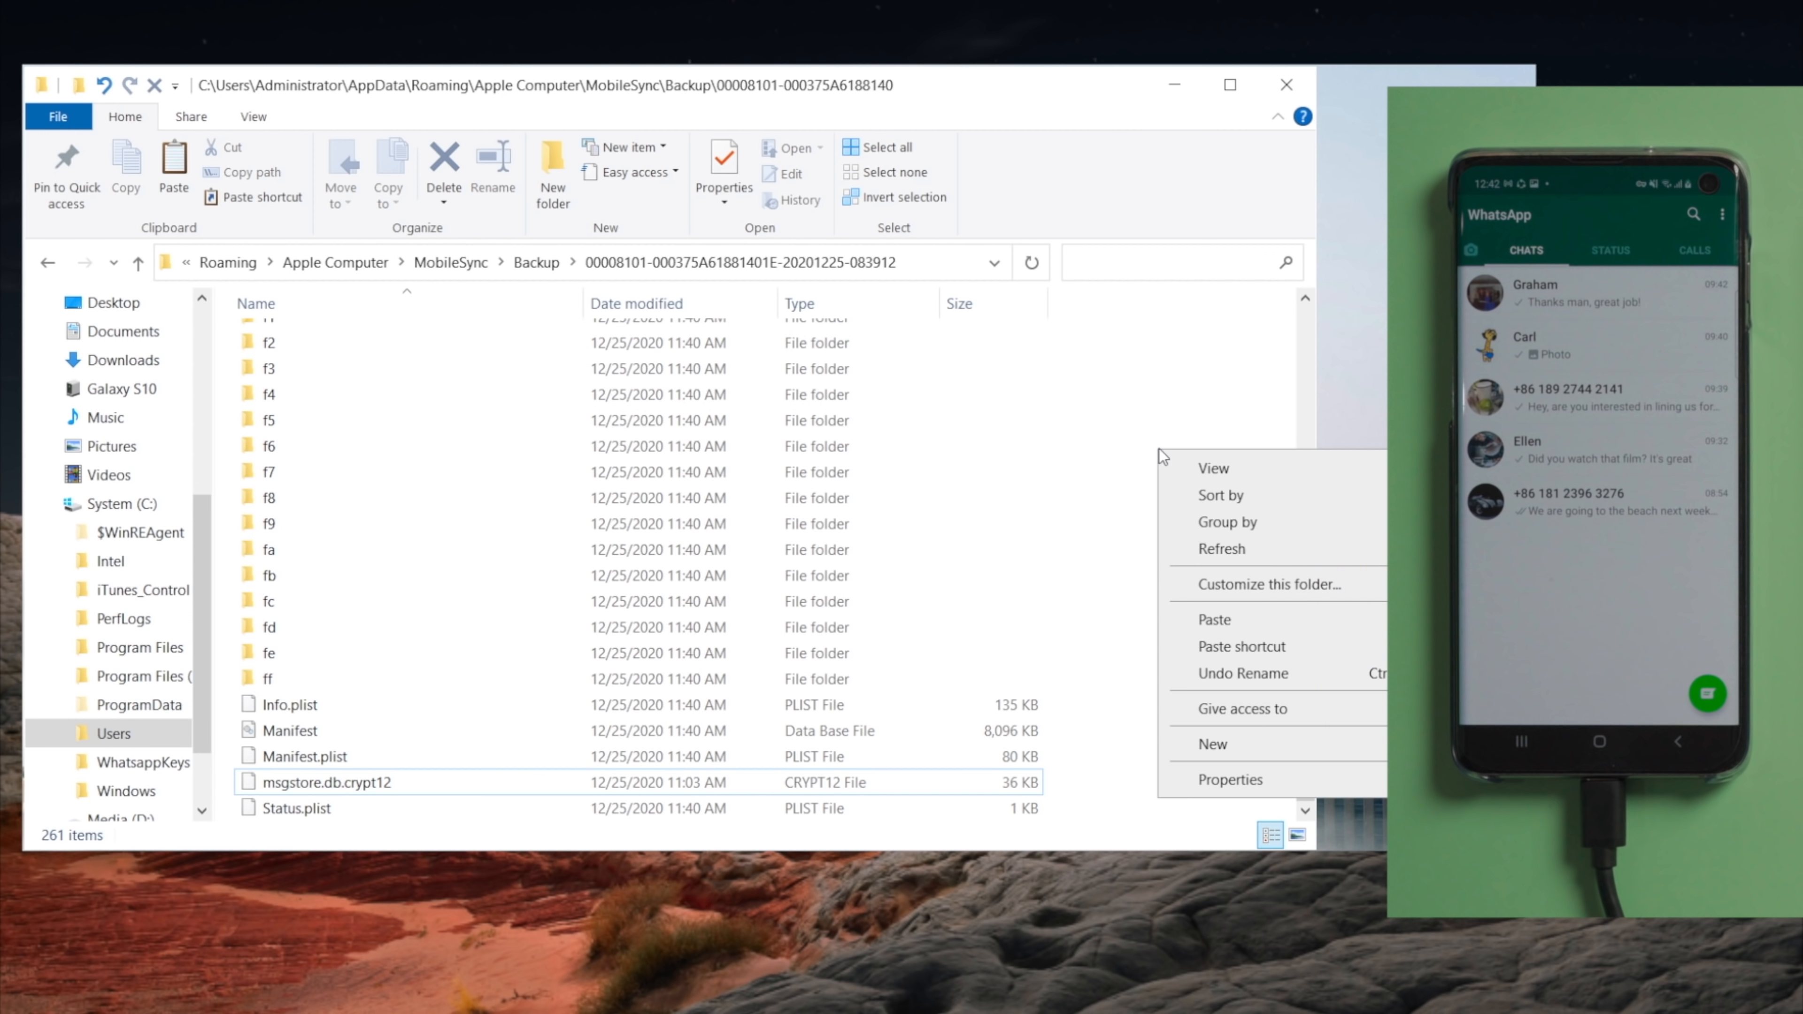
pyautogui.click(1214, 619)
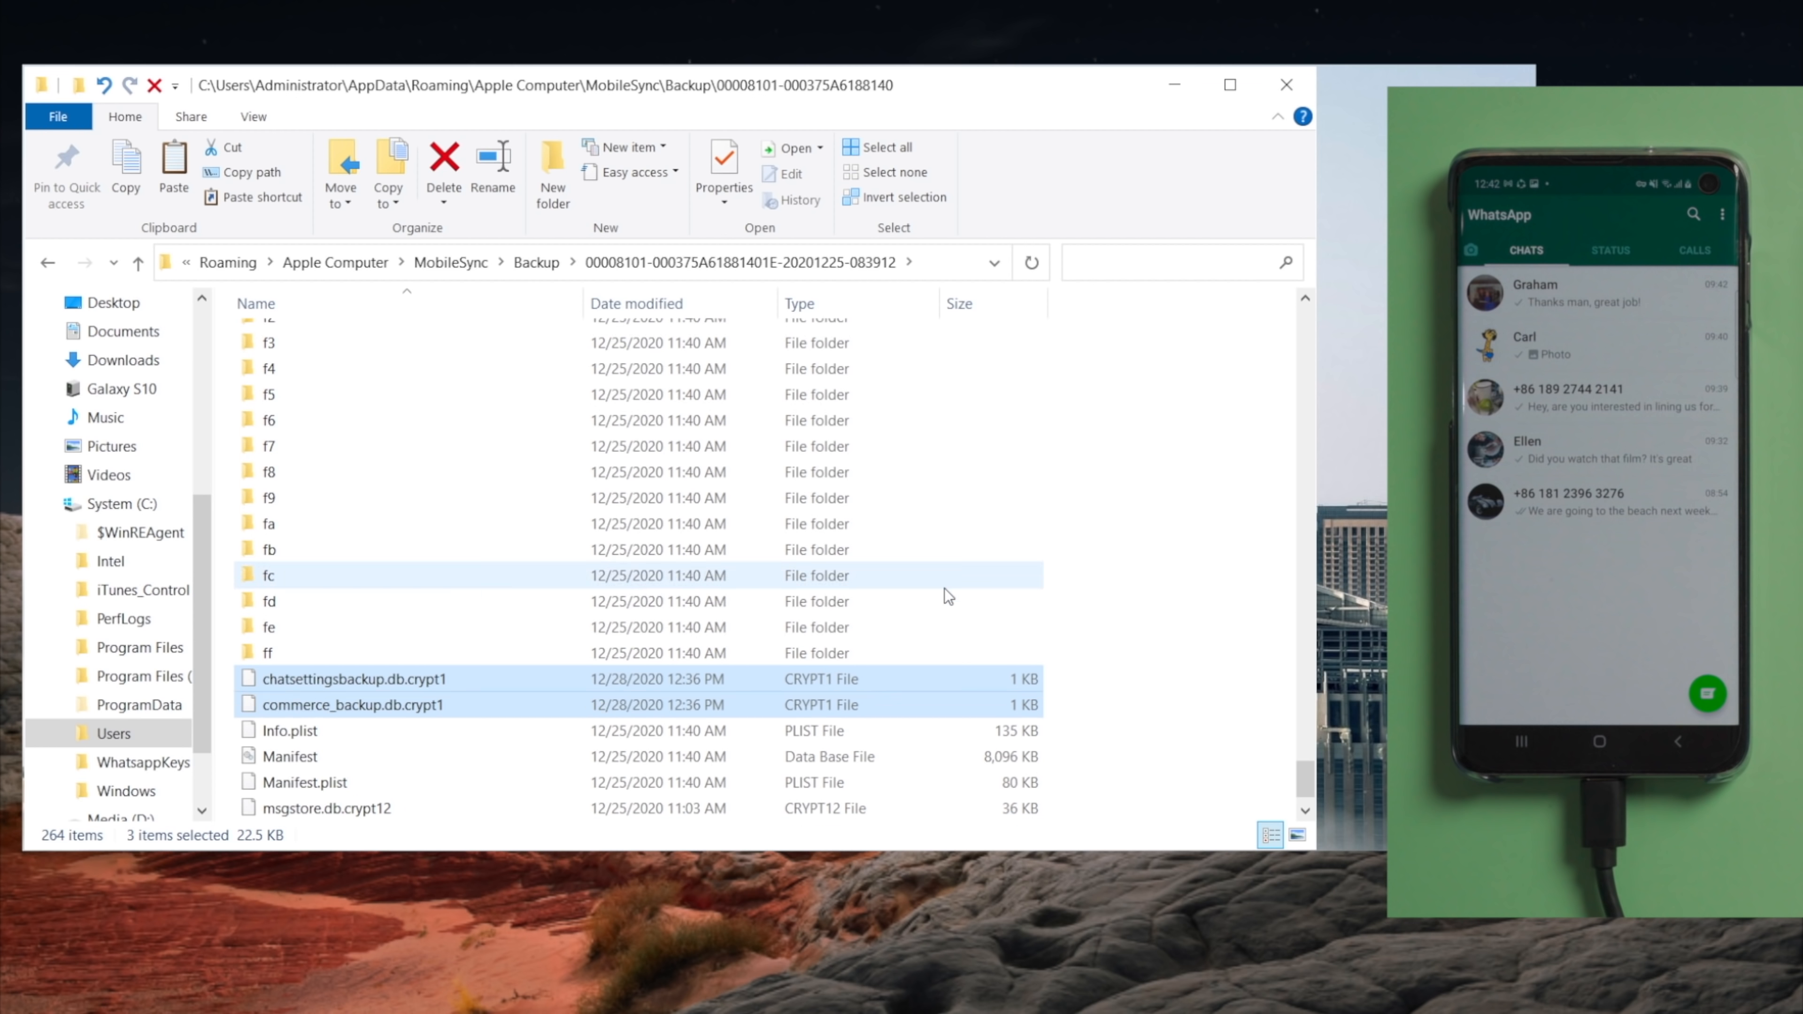
pyautogui.scroll(-3)
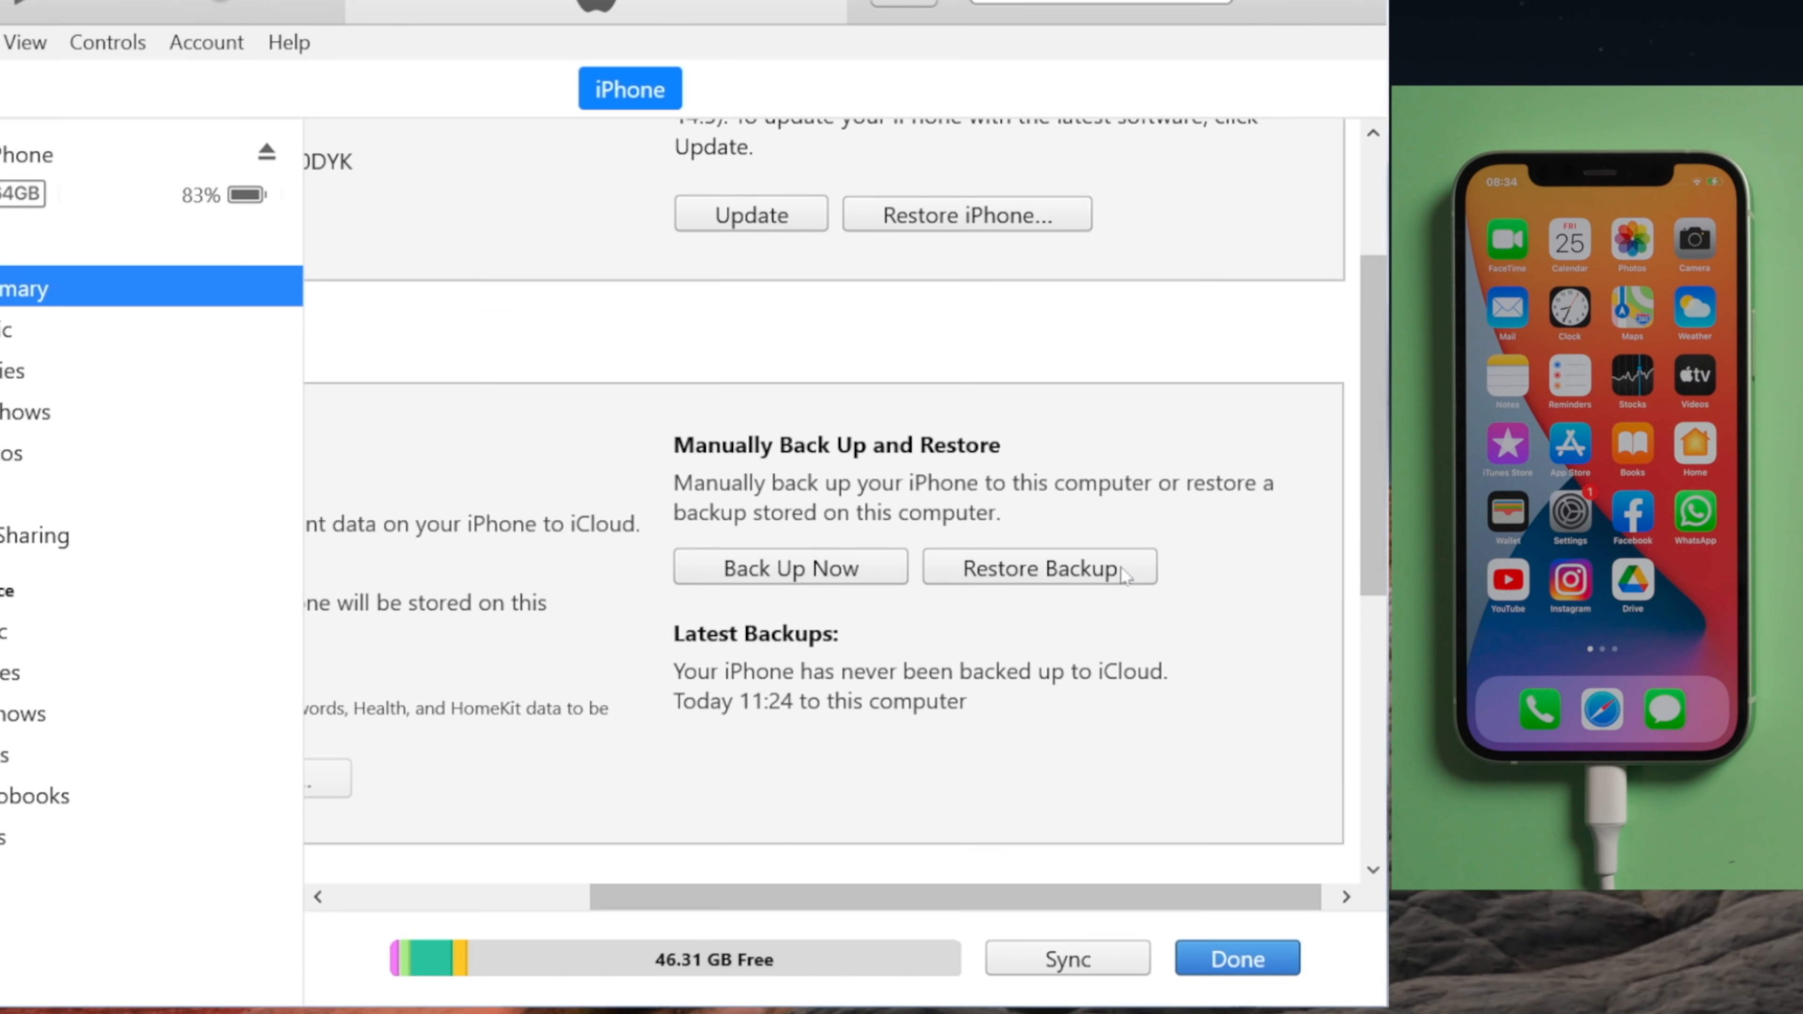
# Restore the iPhone from the computer backup dated Today 11:24 in iTunes.
pyautogui.click(1039, 568)
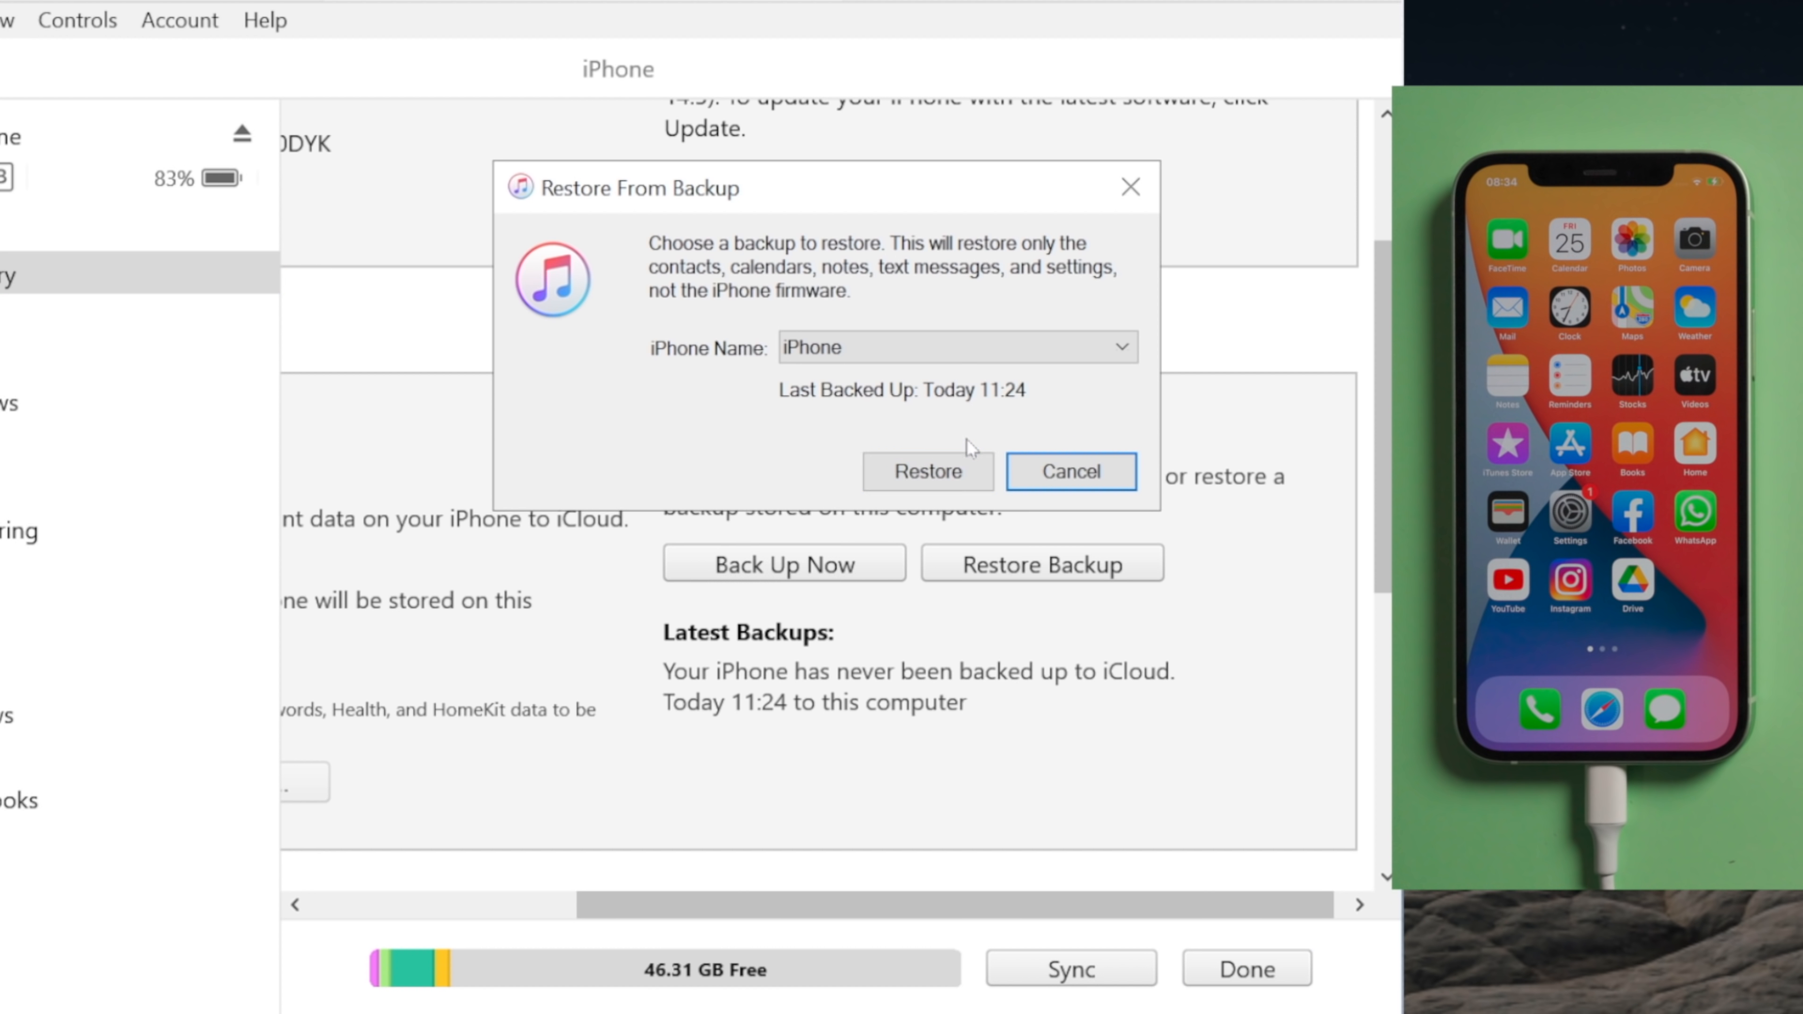
pyautogui.click(927, 472)
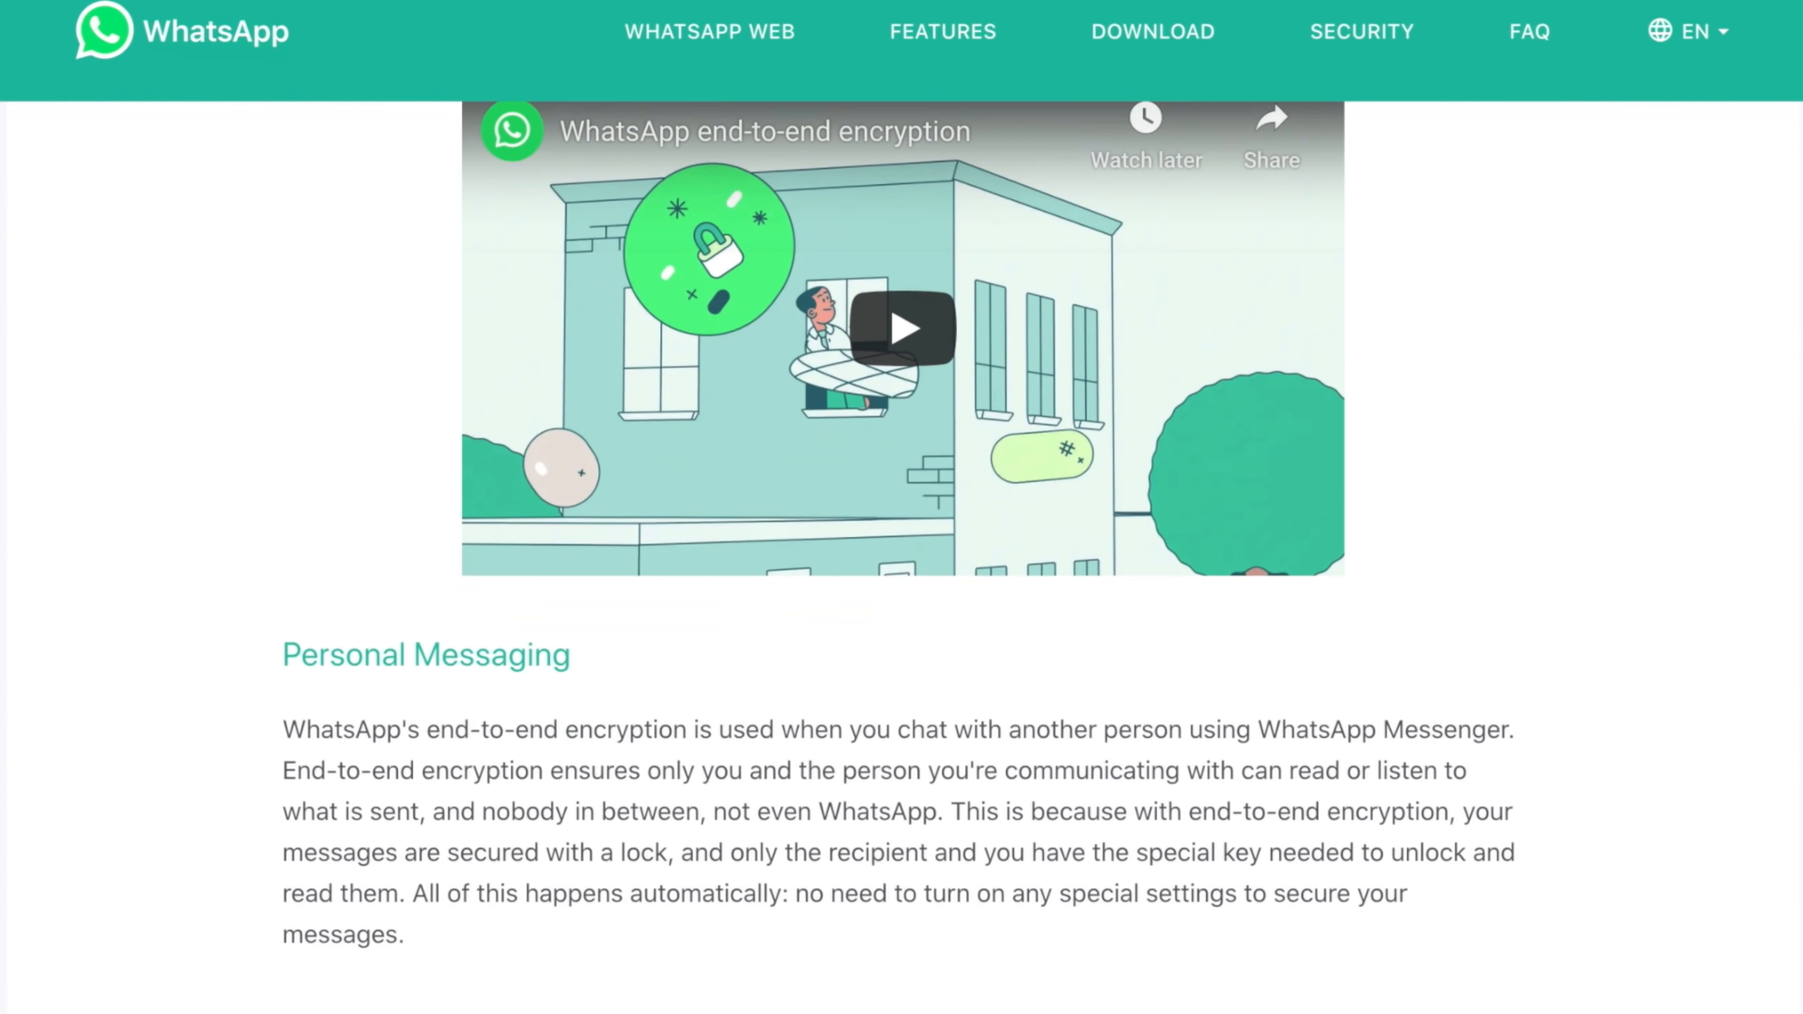
pyautogui.scroll(-3)
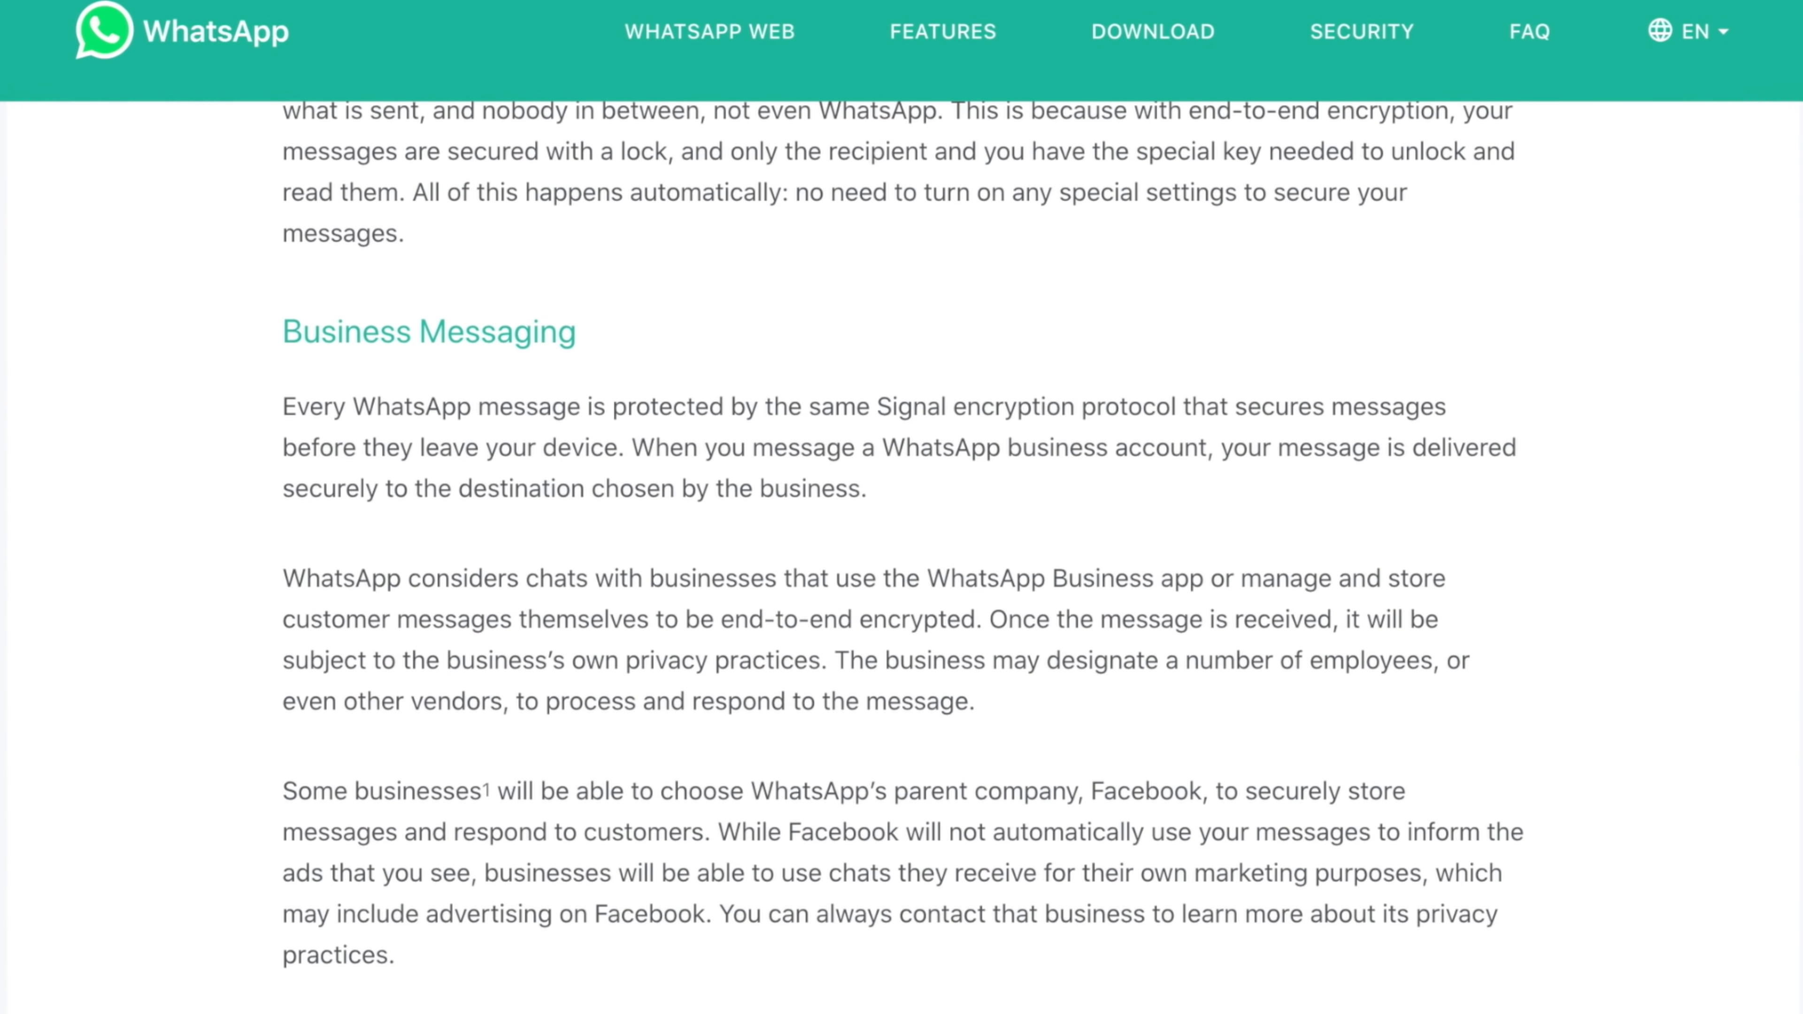
pyautogui.scroll(-3)
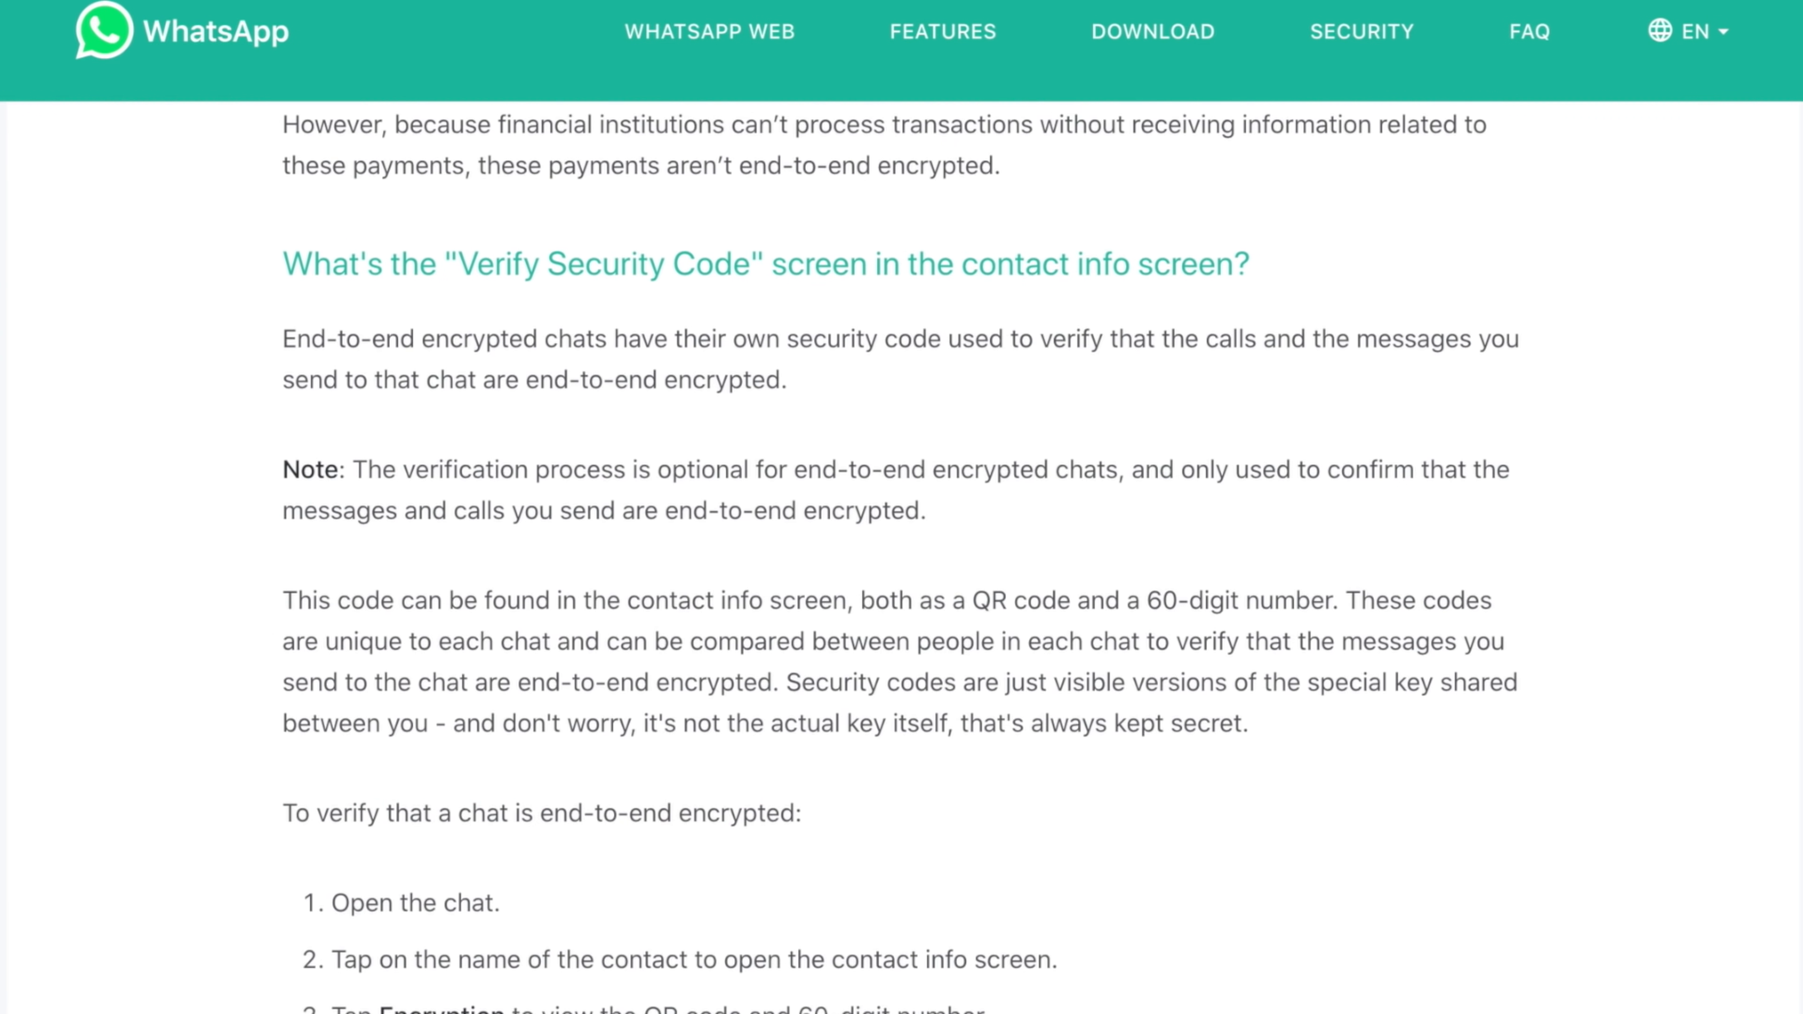
pyautogui.scroll(-3)
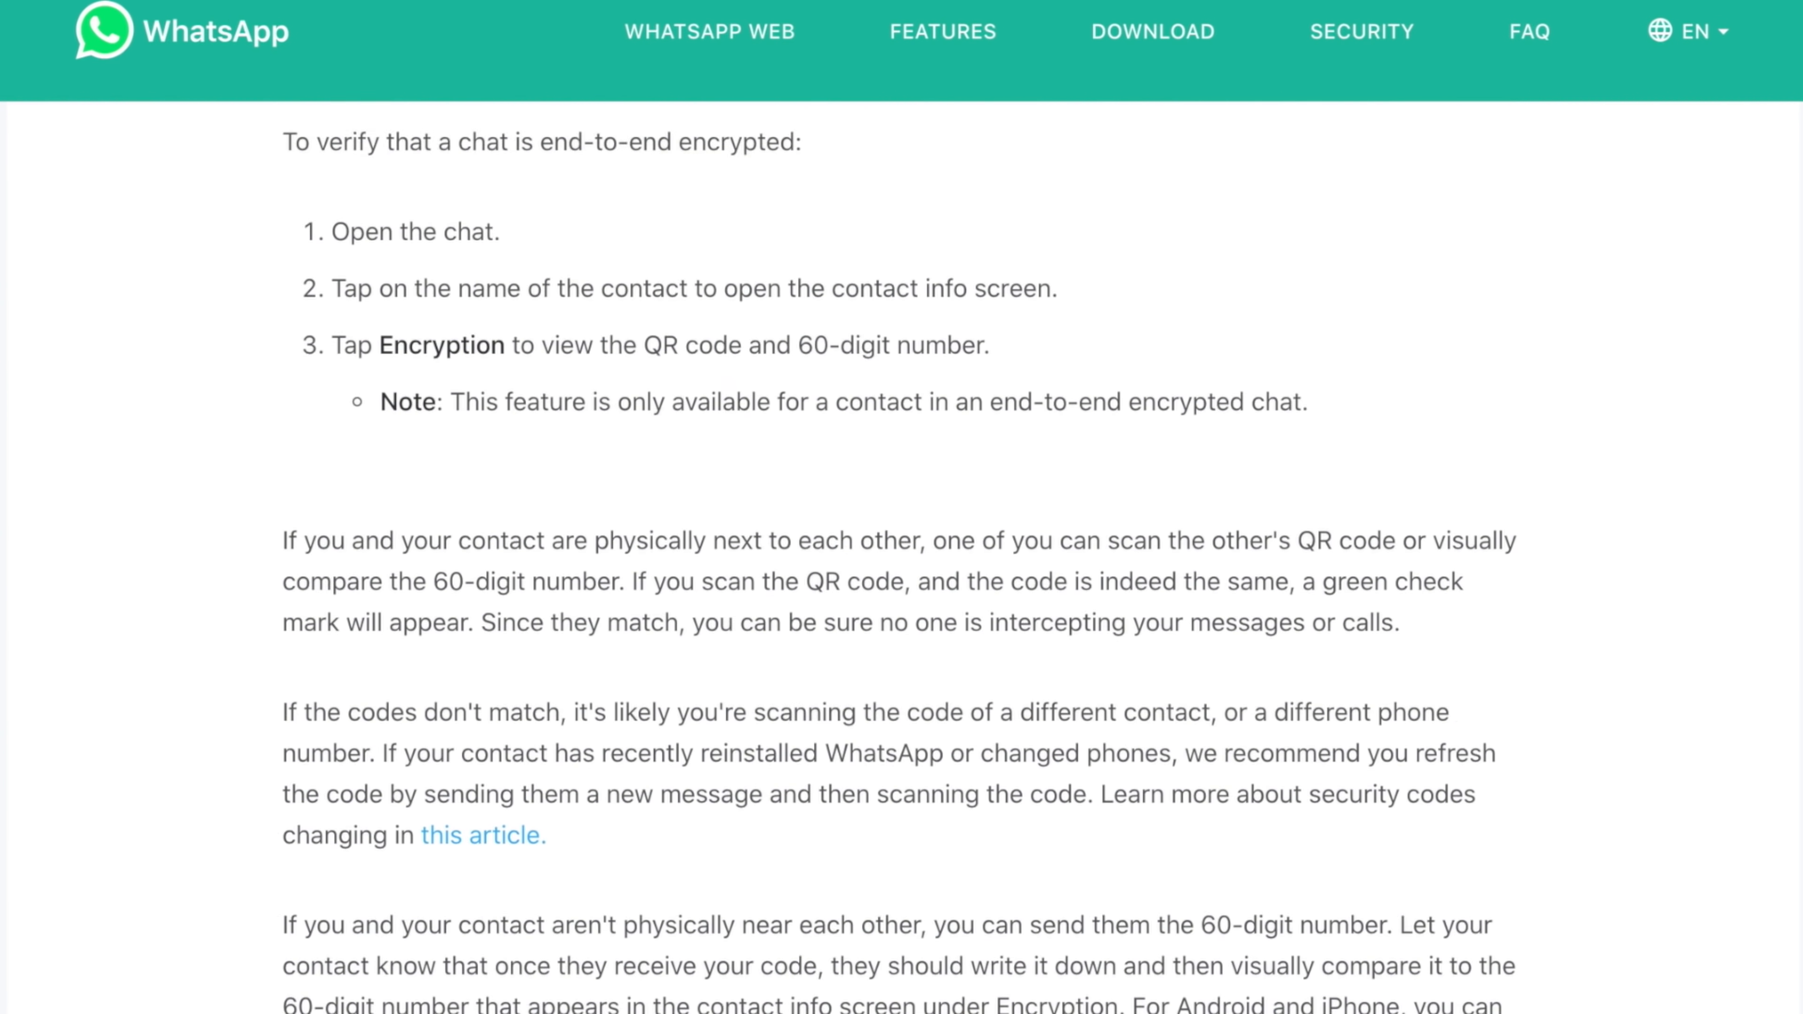
pyautogui.scroll(-3)
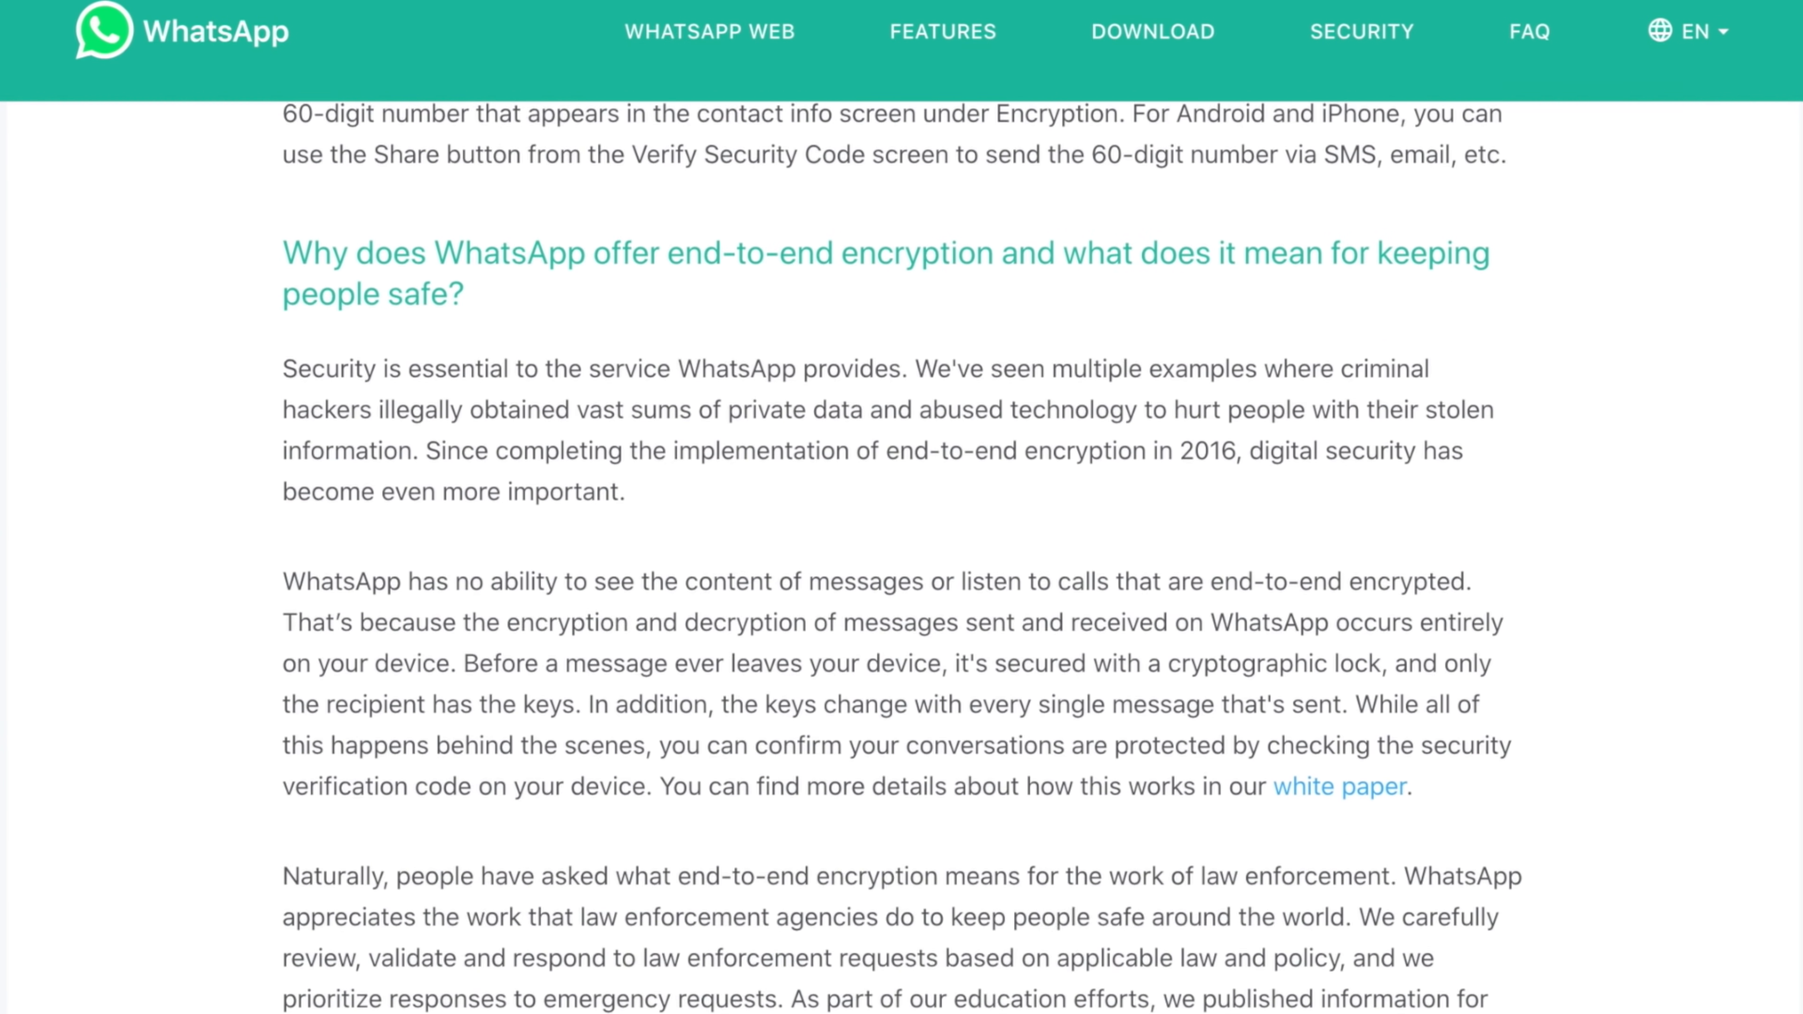
pyautogui.scroll(-3)
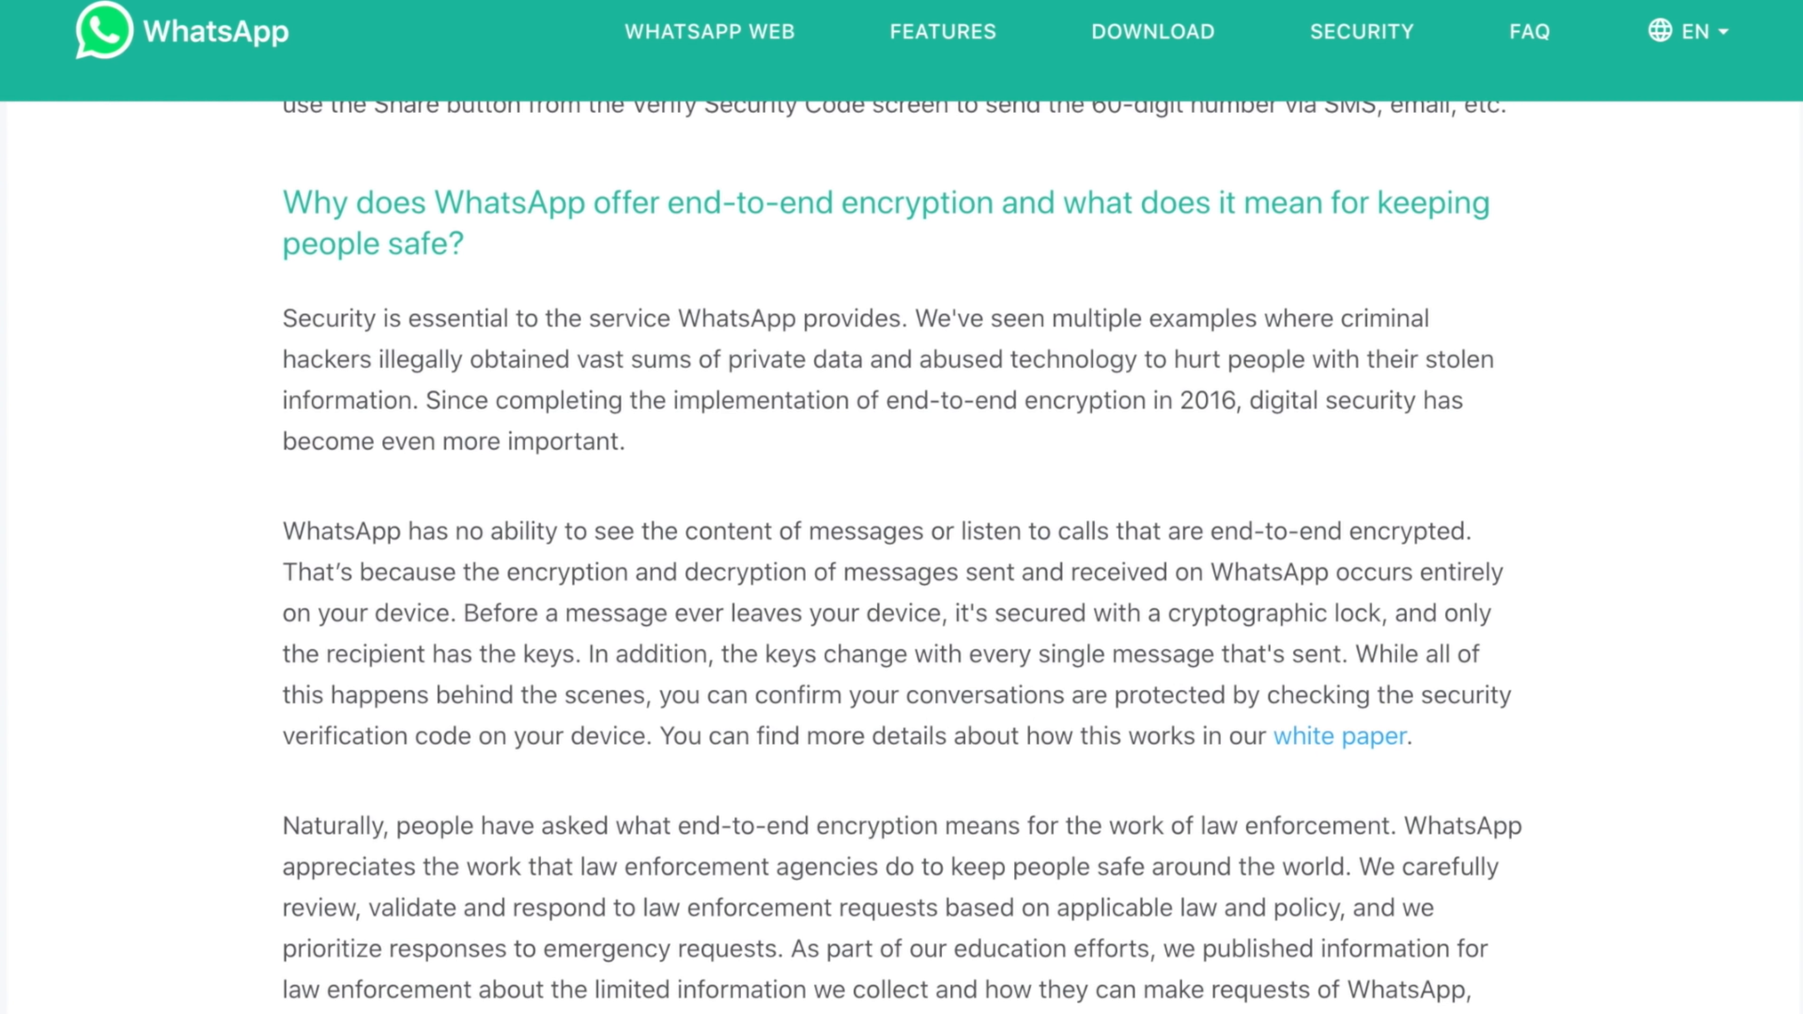